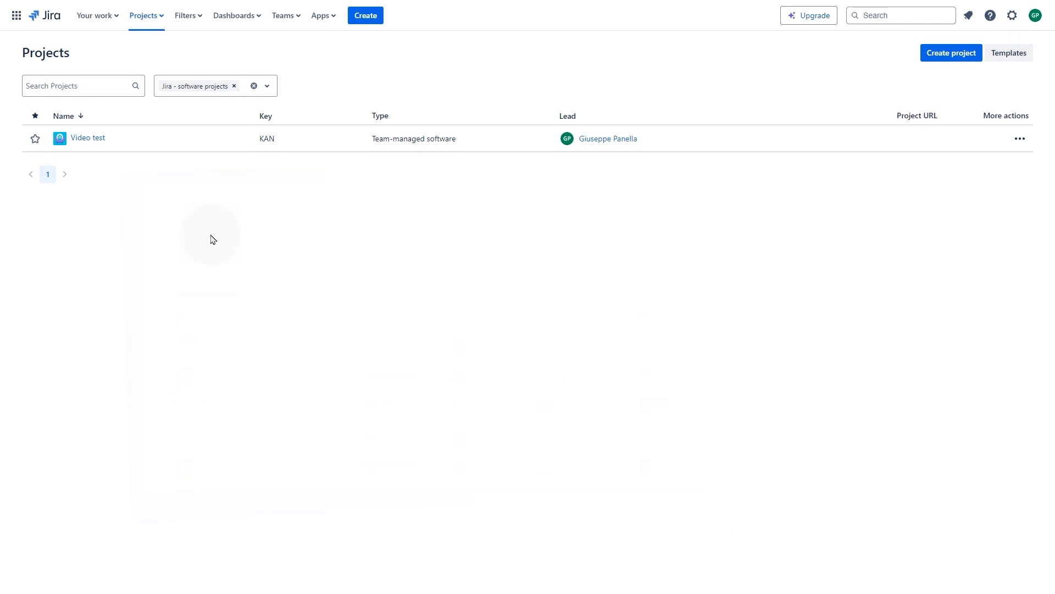
mouse_move(1035, 33)
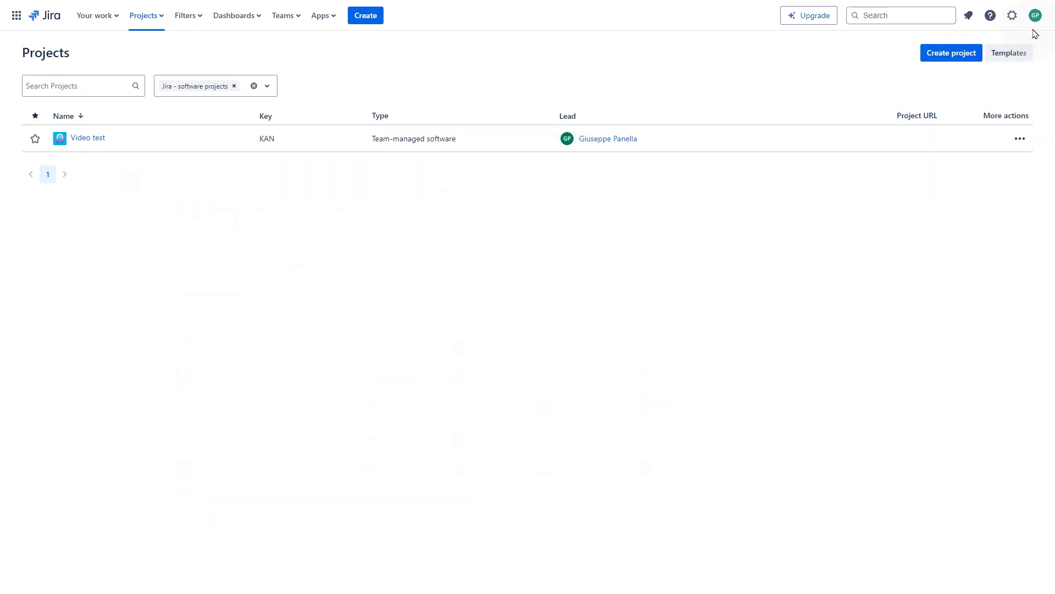
Open the Jira account menu from the profile avatar on the projects page.
left_click(1035, 15)
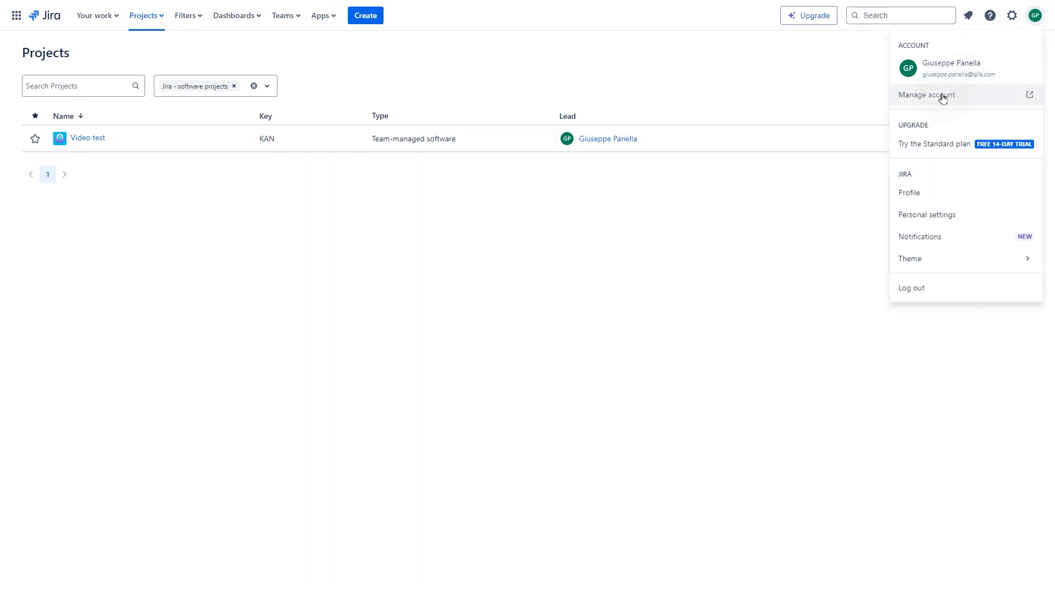
Go to Manage account, Security, then the API tokens management page.
left_click(927, 95)
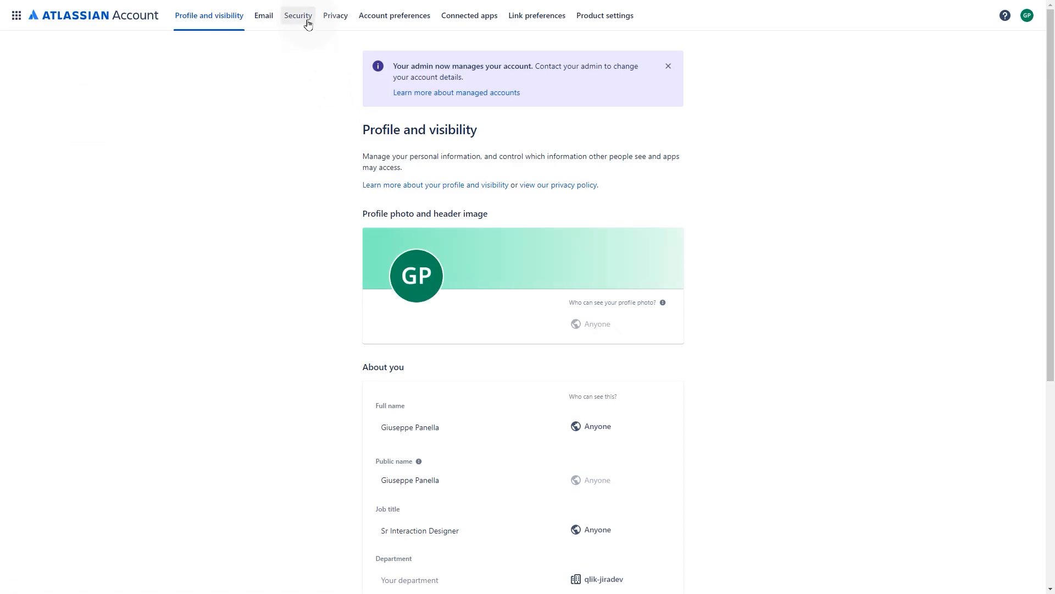
left_click(298, 15)
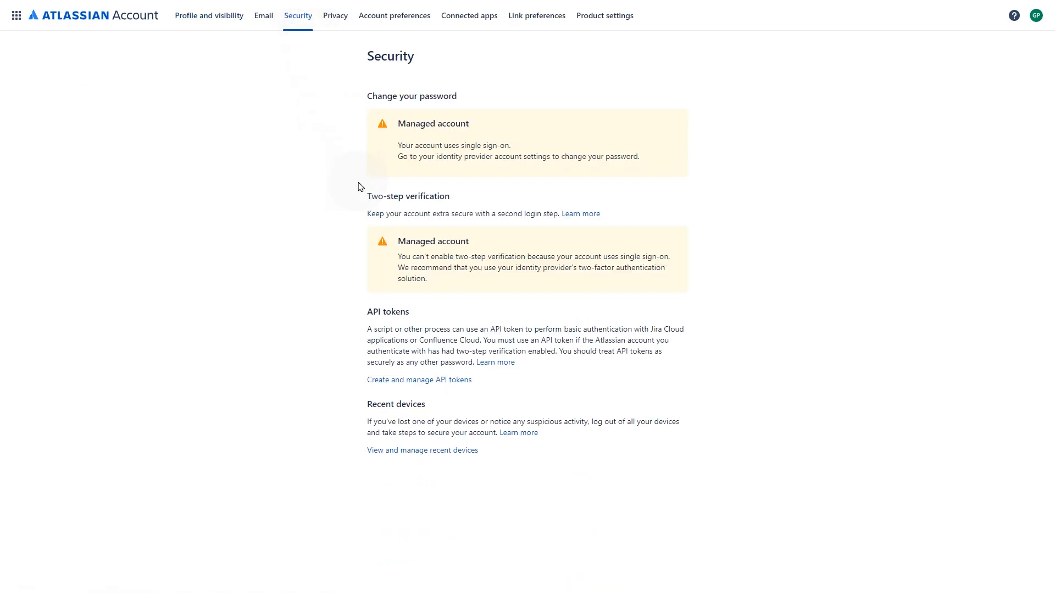
left_click(419, 379)
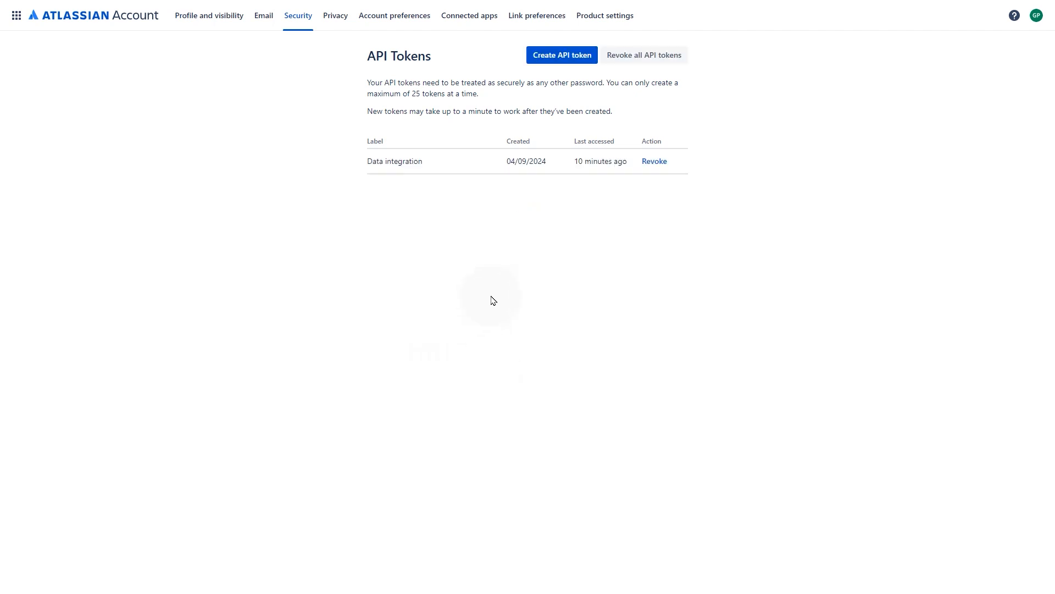
Create an API token labelled 'DataIntegration', copy its value, and close the dialog.
left_click(561, 55)
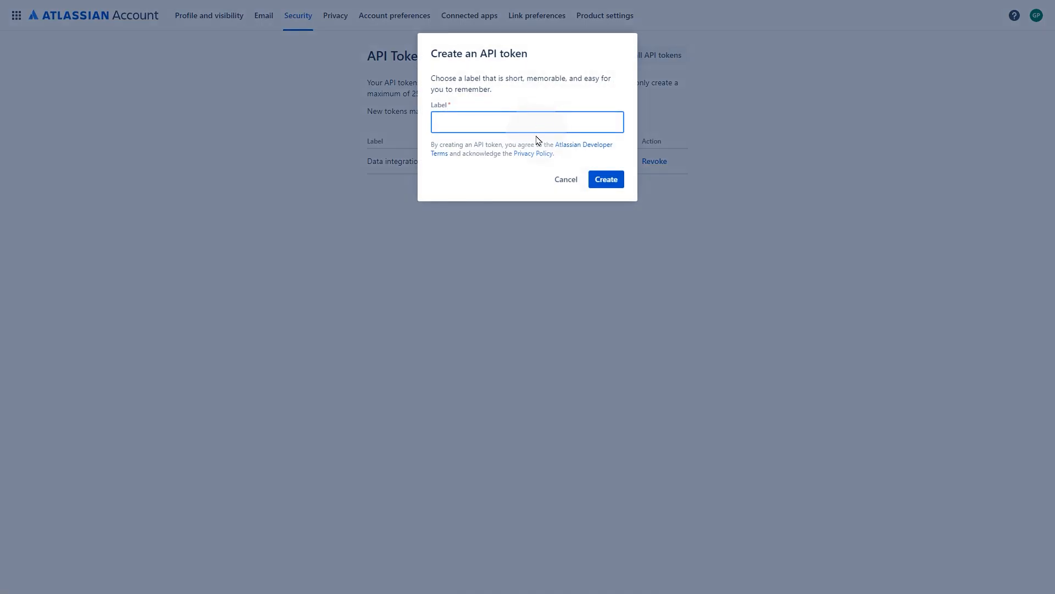
type("Data")
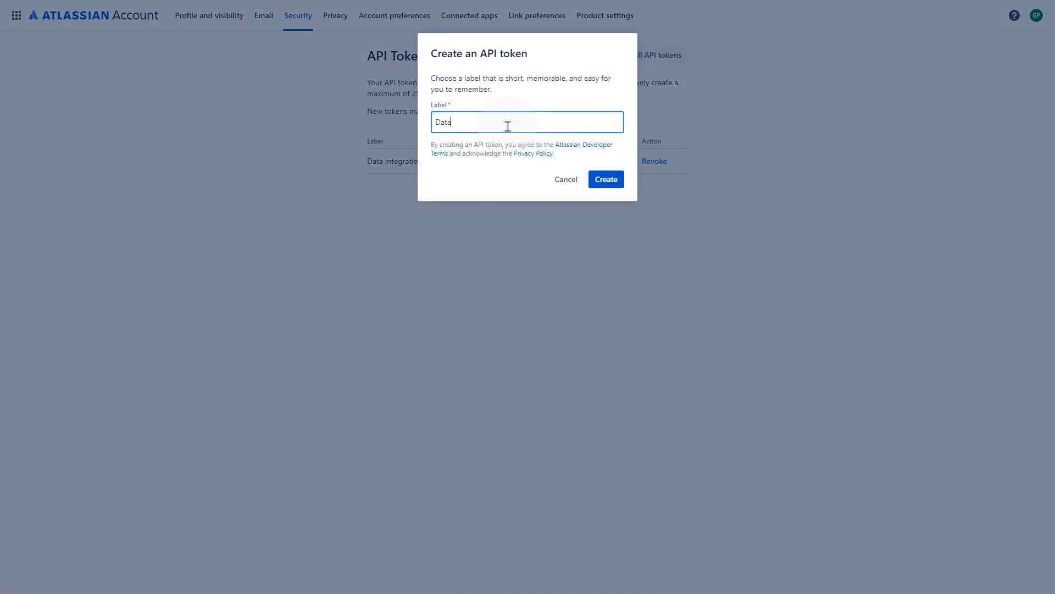
type("Integration")
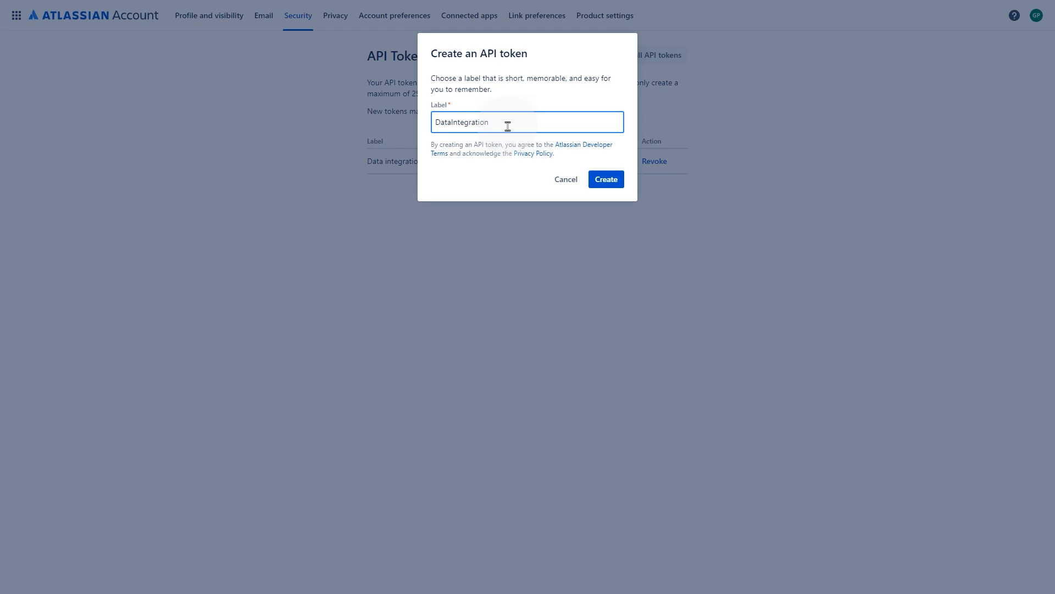
left_click(604, 179)
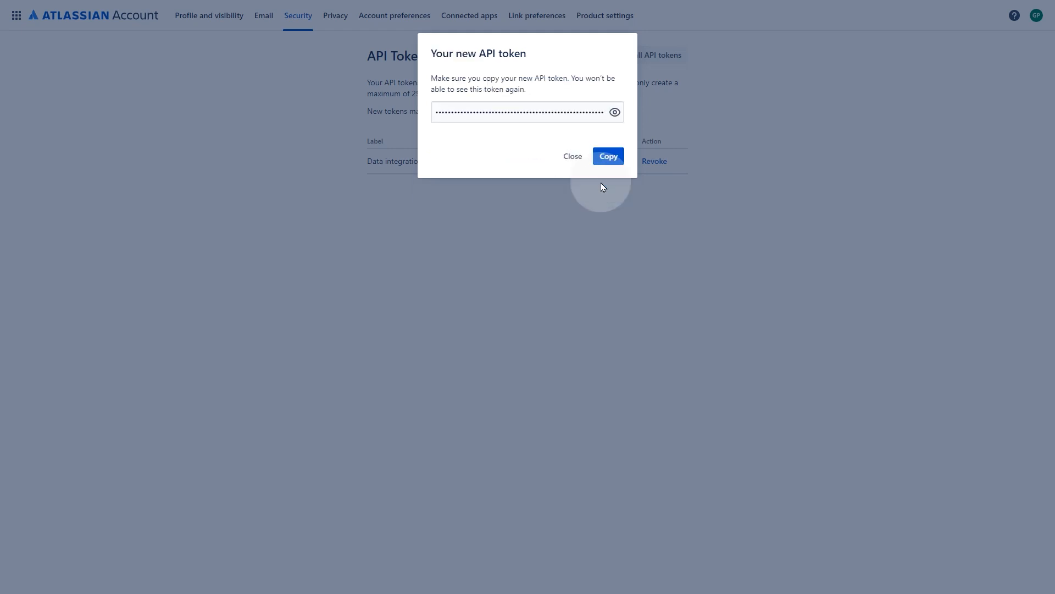
left_click(607, 157)
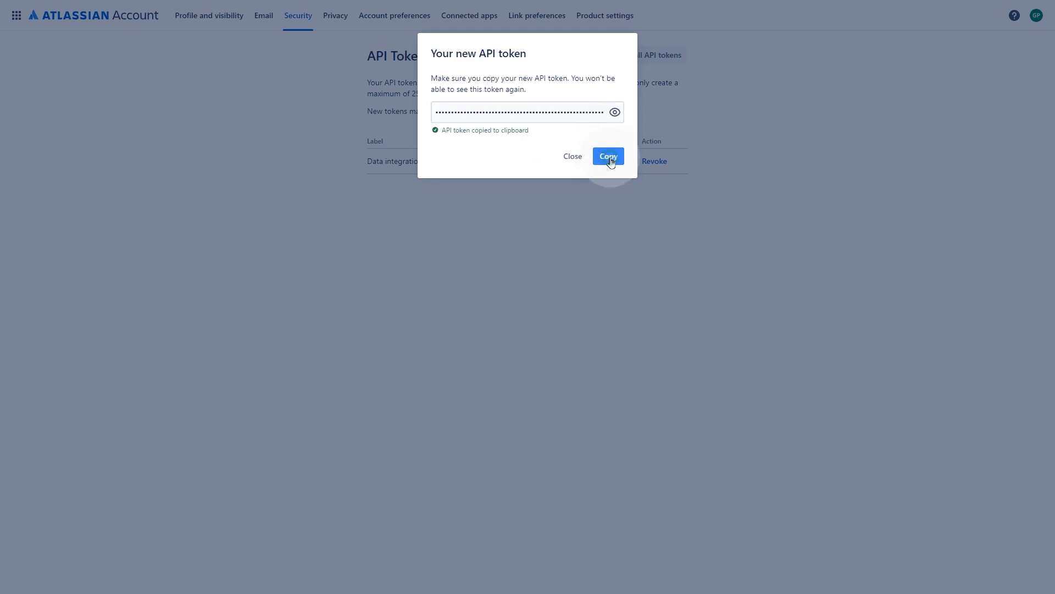
mouse_move(547, 166)
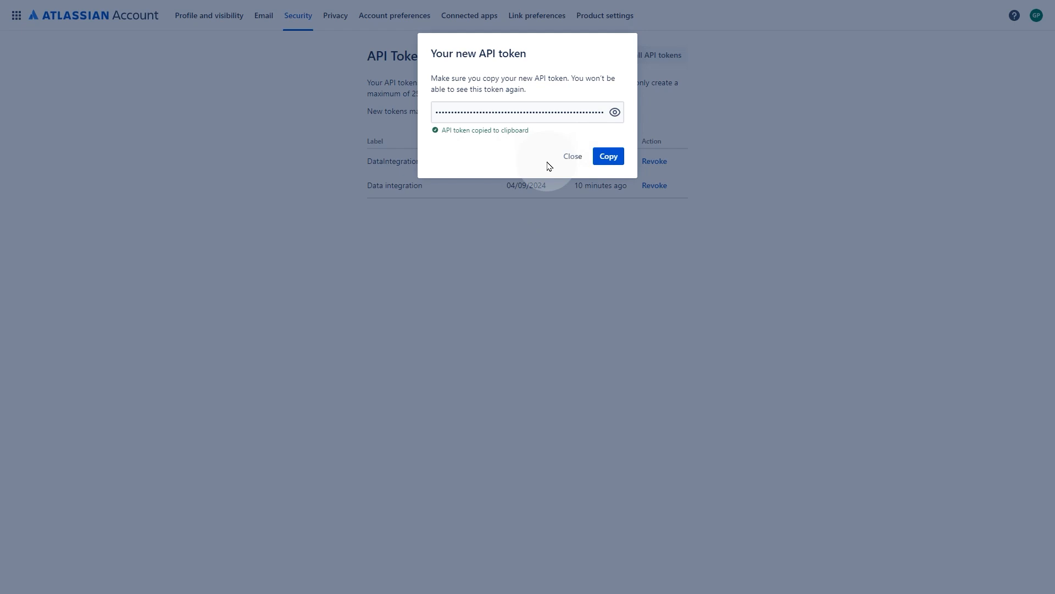
left_click(571, 156)
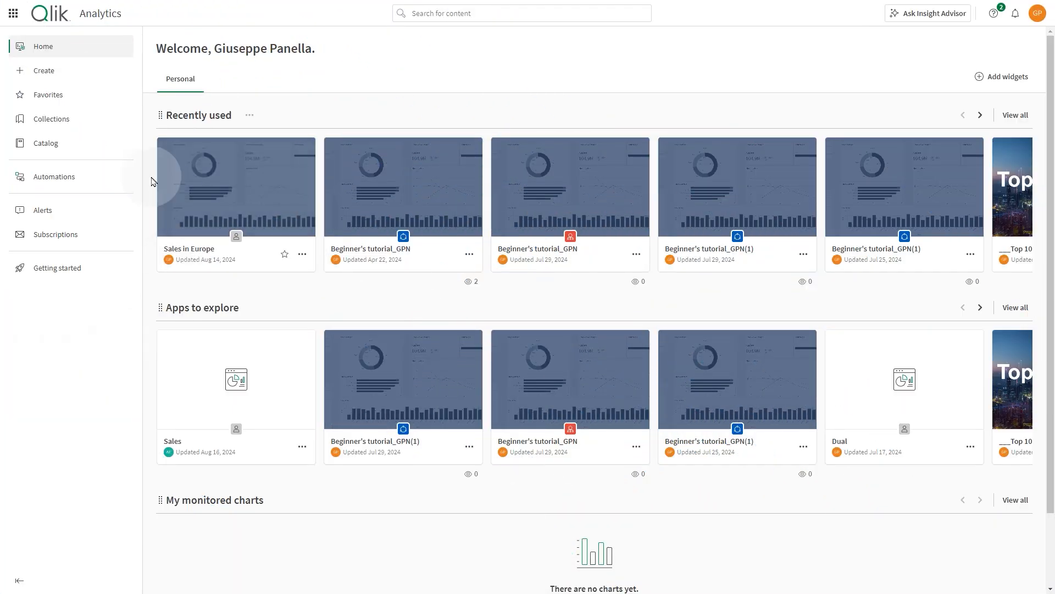
Navigate to the Data Integration Connections list via the app launcher.
left_click(12, 12)
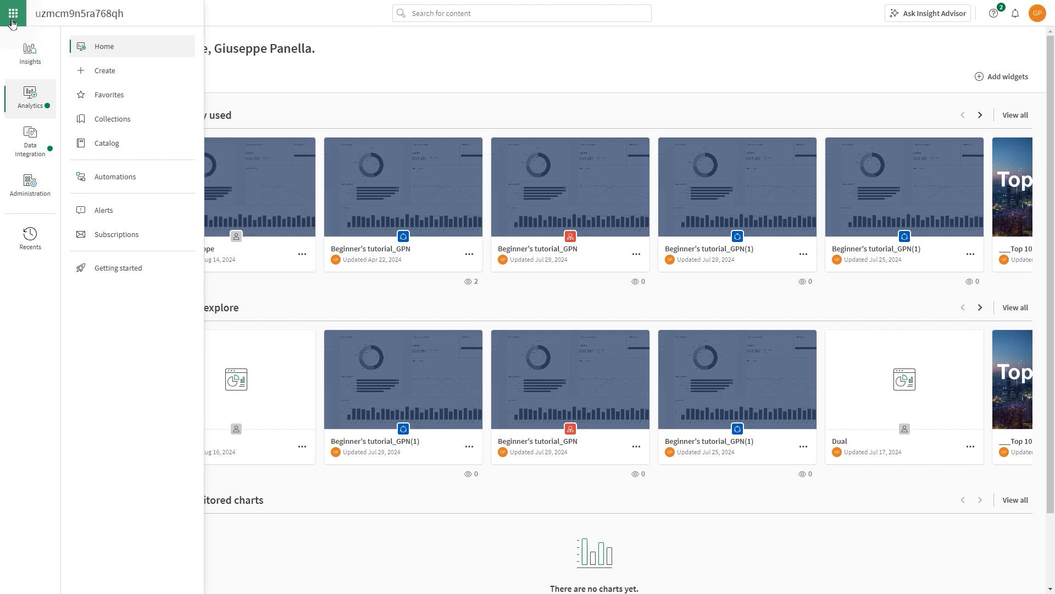
left_click(29, 141)
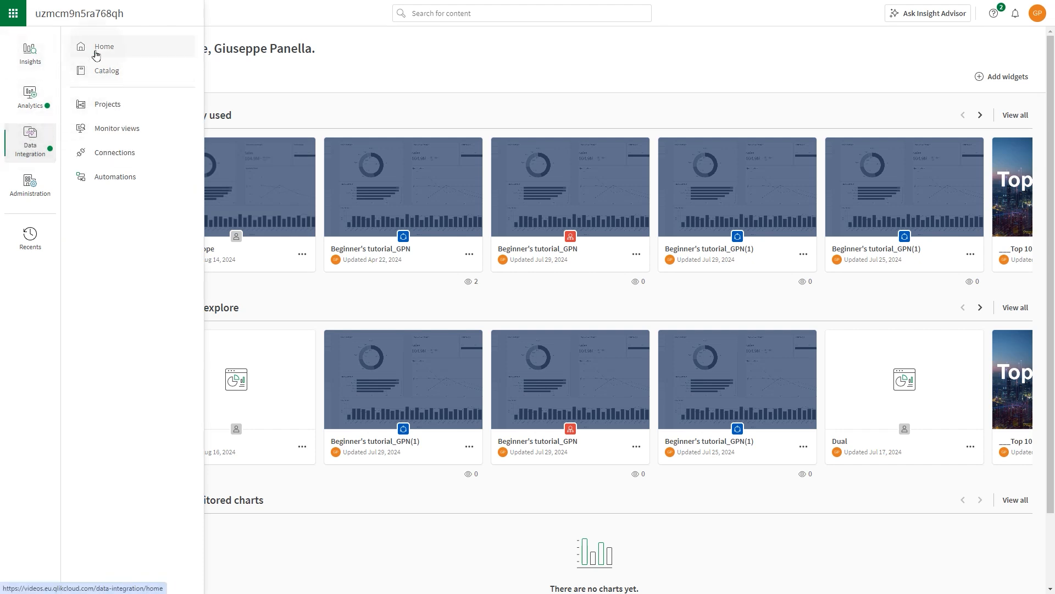
left_click(112, 152)
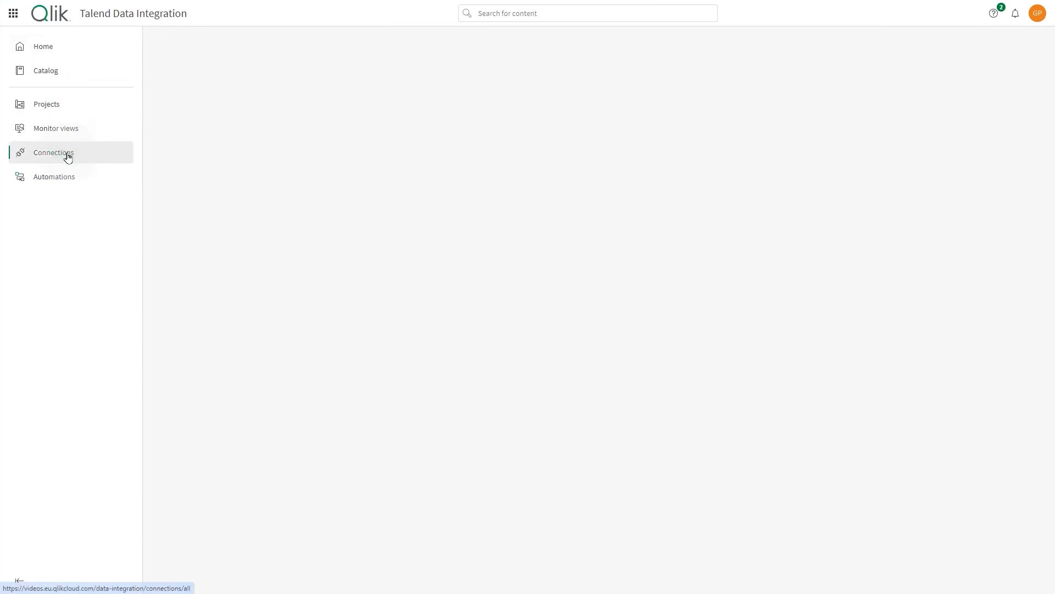
left_click(53, 152)
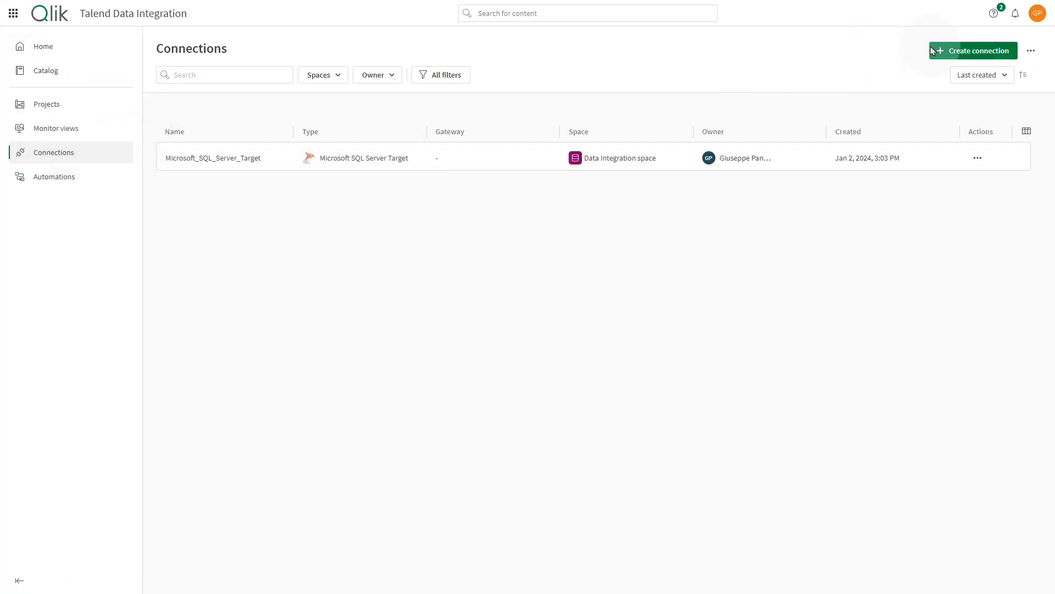
Start a new connection, search 'jira', and choose Jira Cloud Platform.
left_click(972, 51)
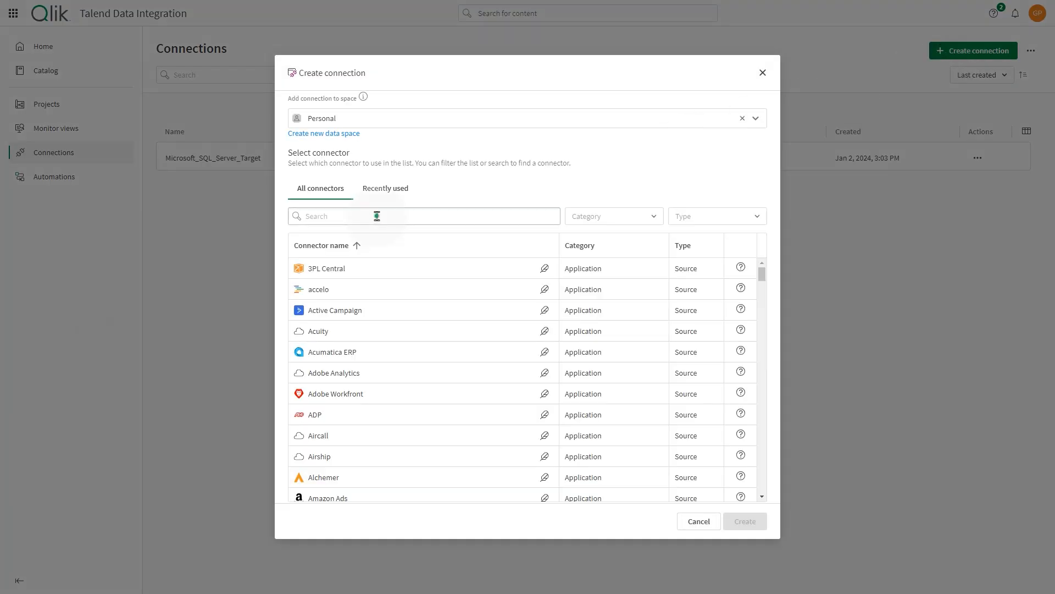
type("jira")
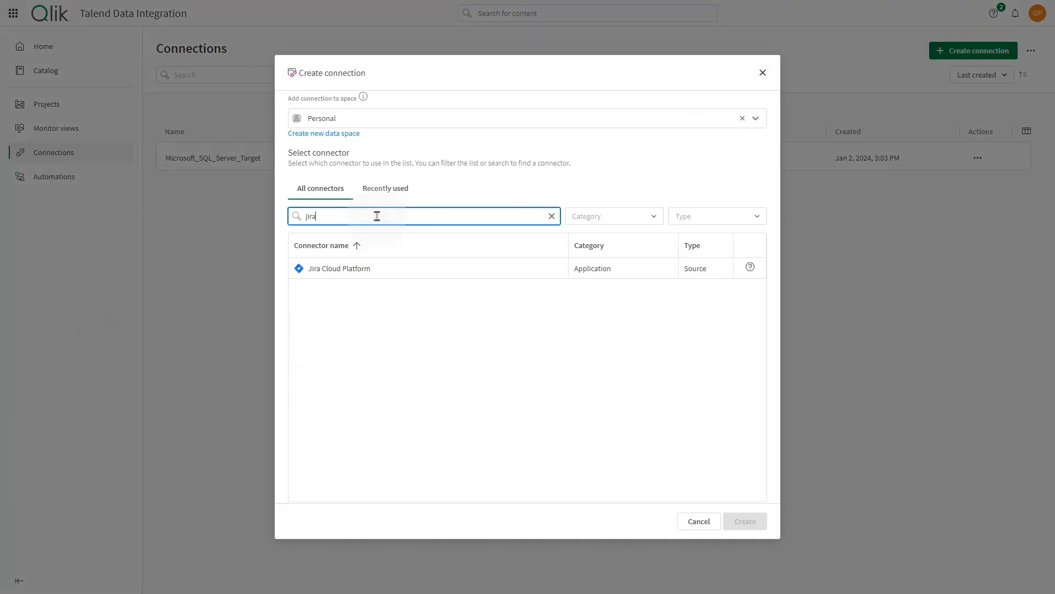
left_click(339, 268)
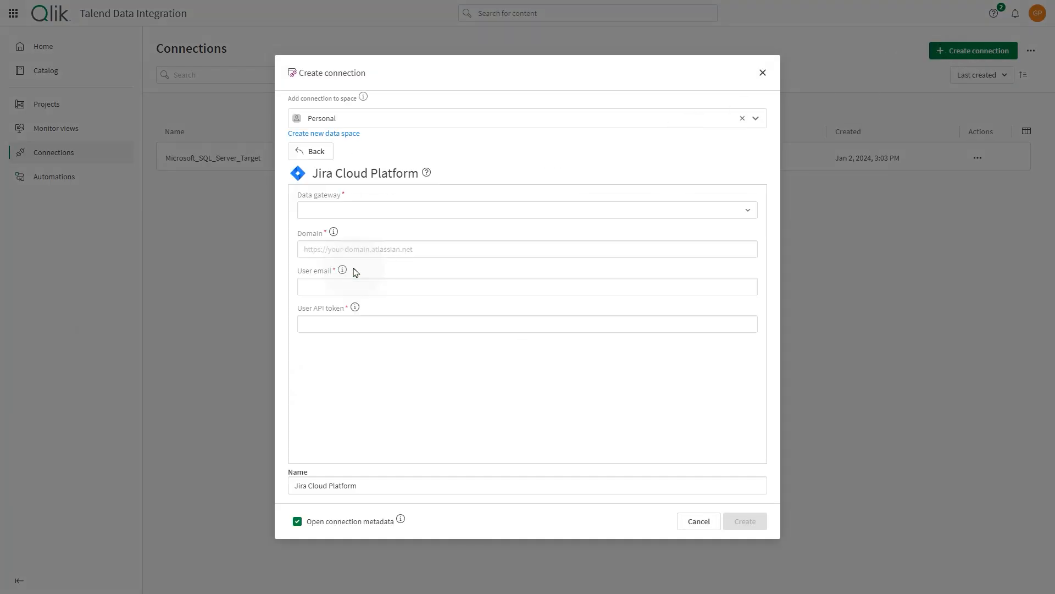
mouse_move(341, 227)
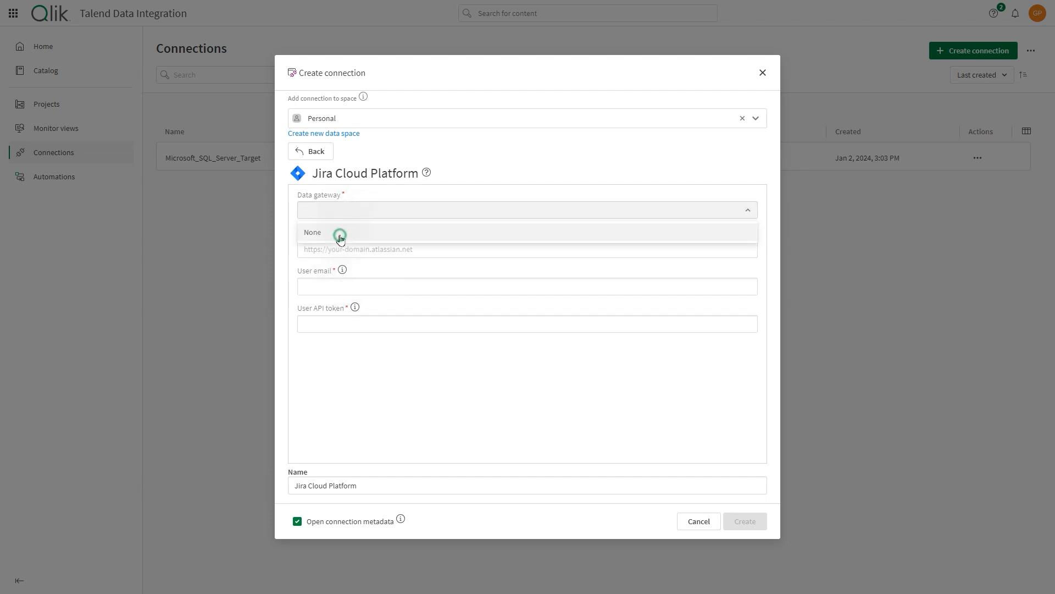
left_click(312, 232)
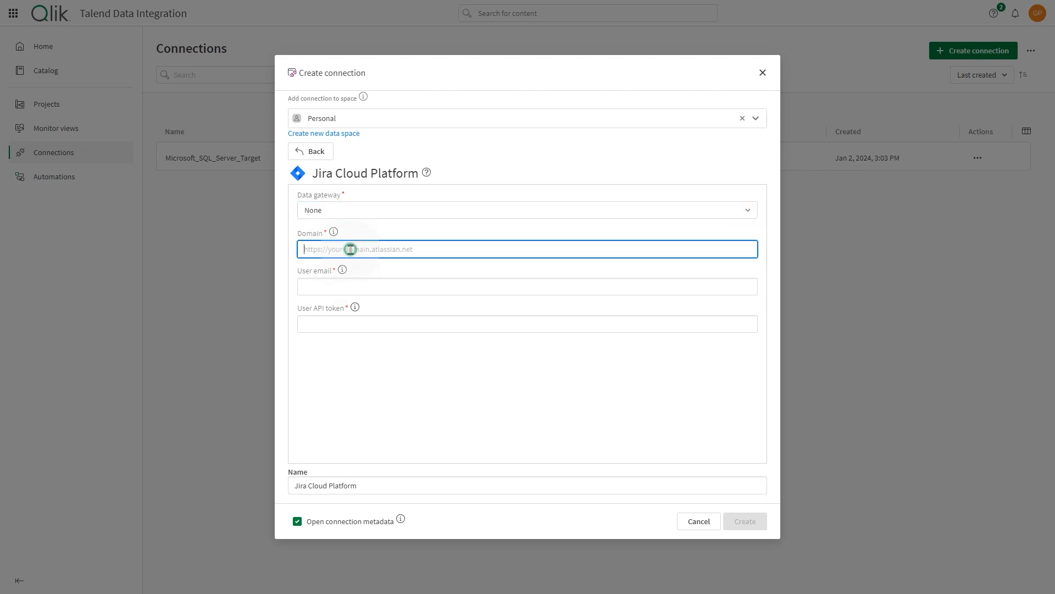
type("https://yourdomain.atlassian.net")
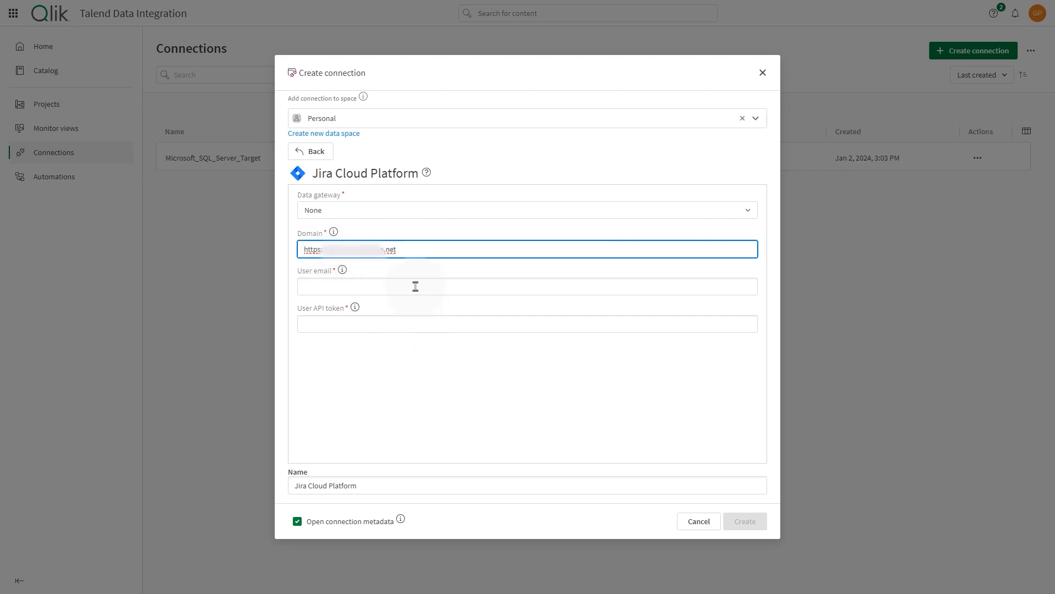
type("giusep om")
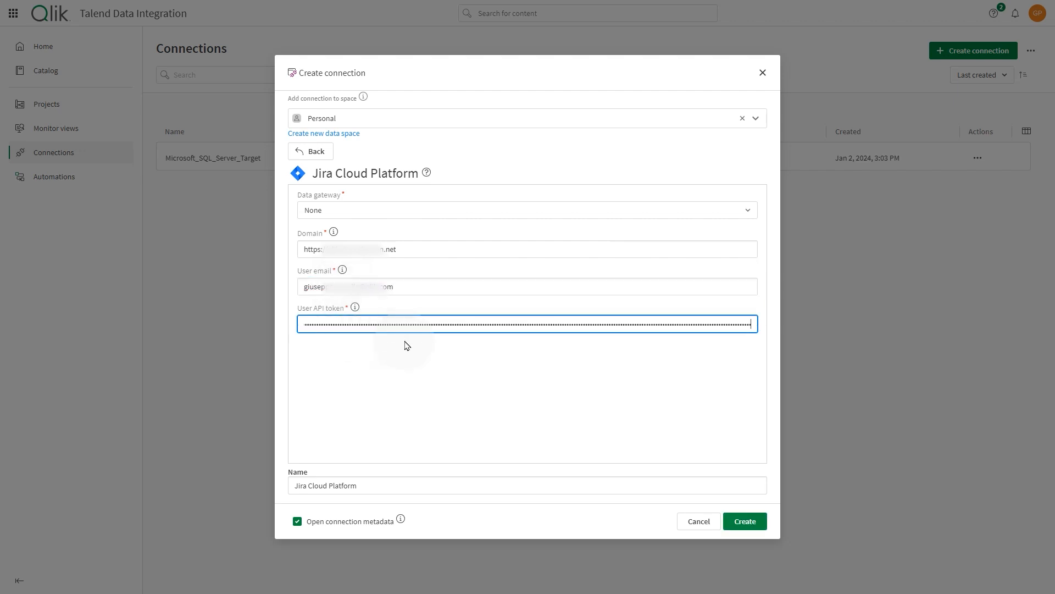
type("/")
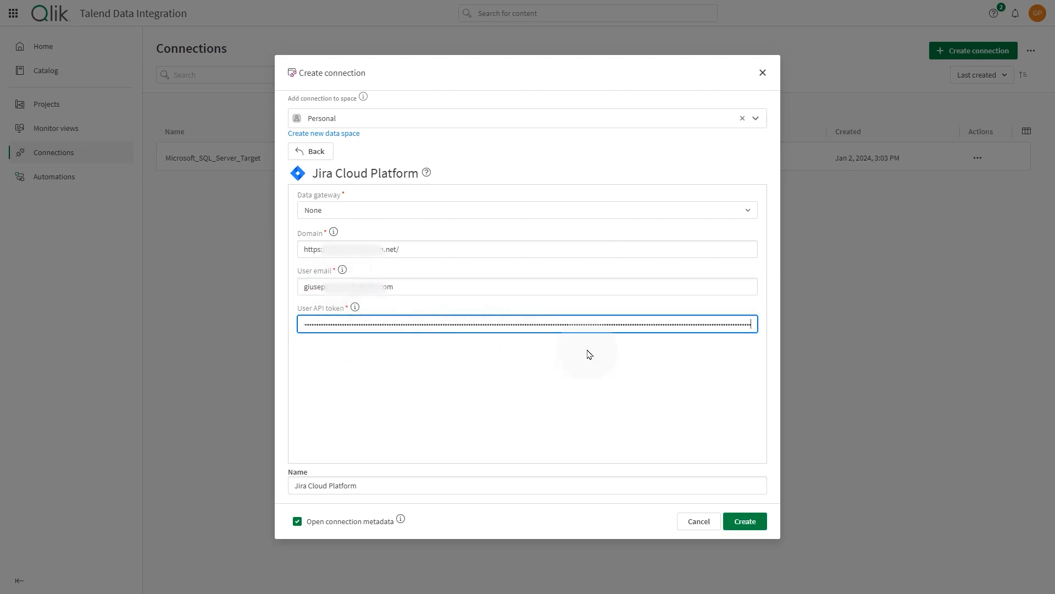
Create the Jira Cloud Platform connection and begin generating metadata.
left_click(743, 521)
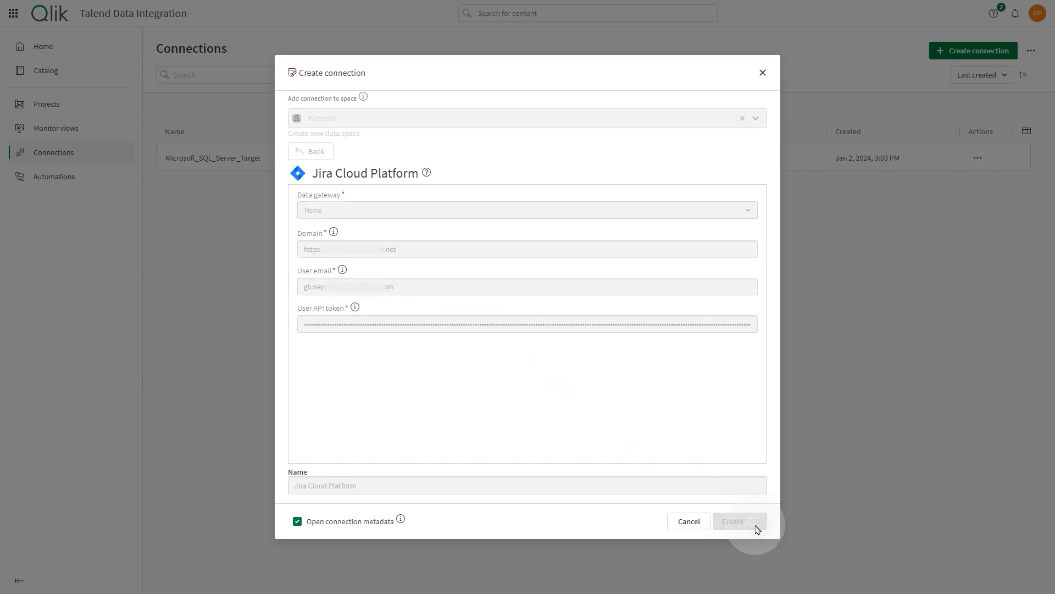
left_click(738, 521)
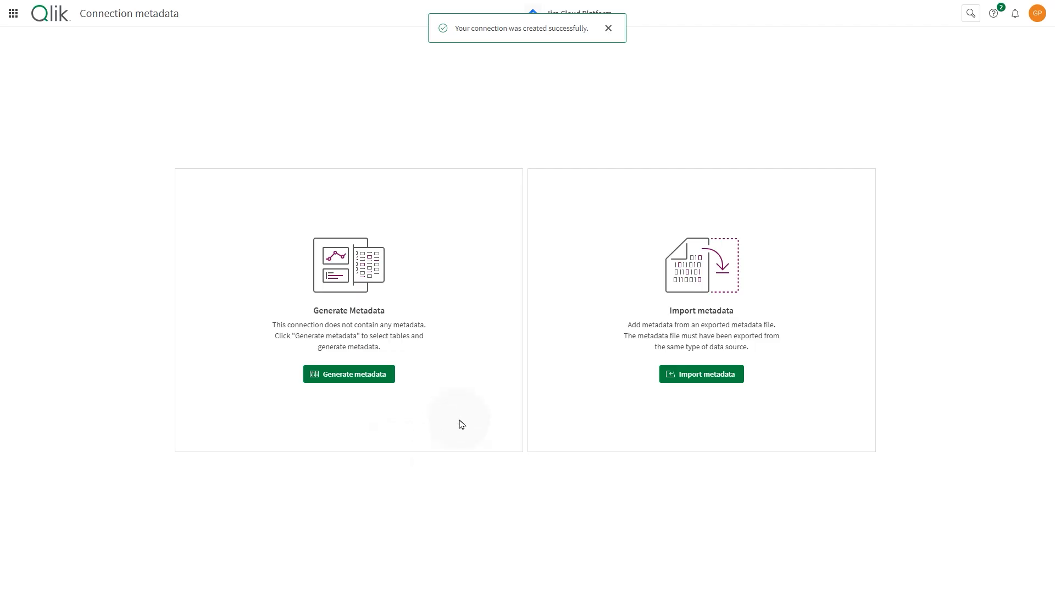
left_click(349, 374)
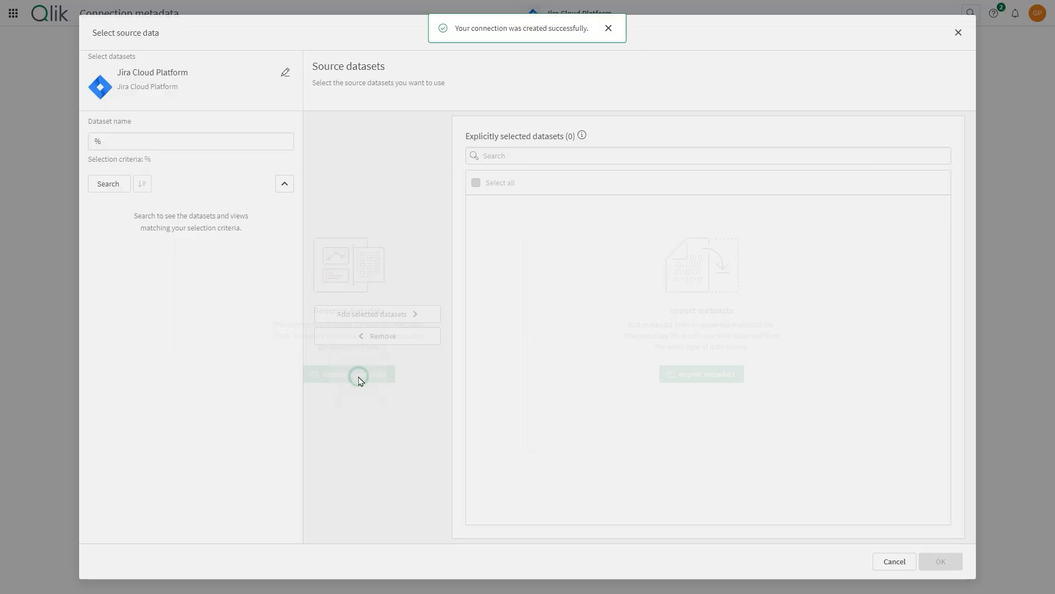
Search datasets with % and add all six Jira datasets to the selection.
left_click(107, 183)
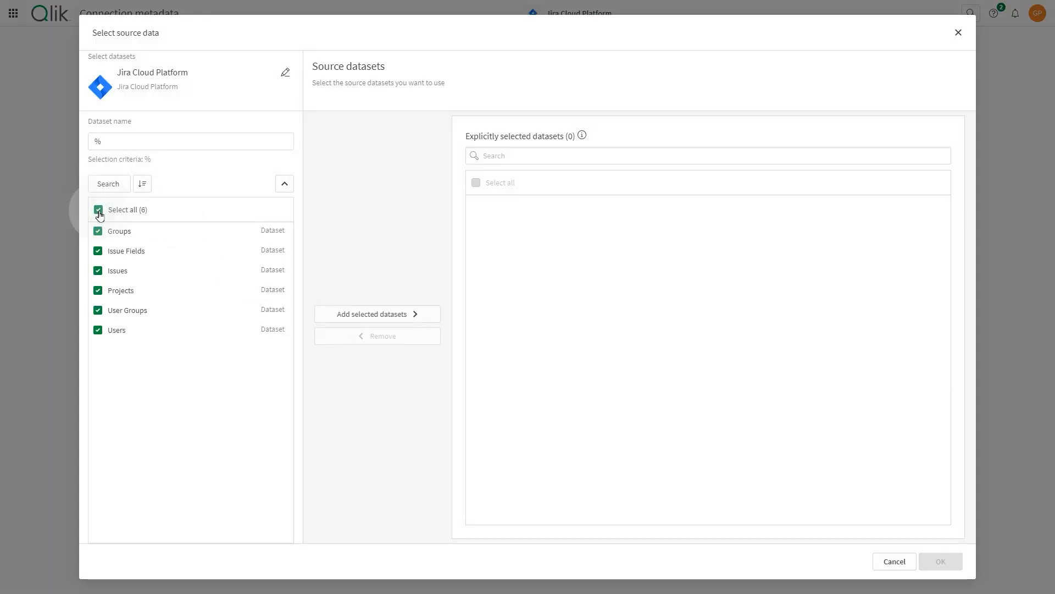
mouse_move(377, 313)
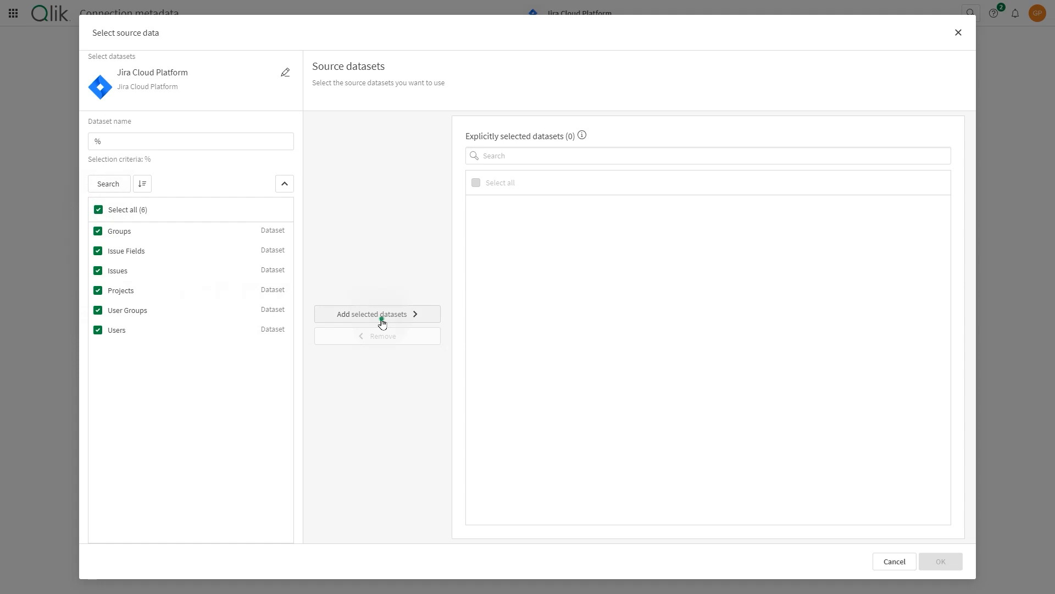
left_click(377, 314)
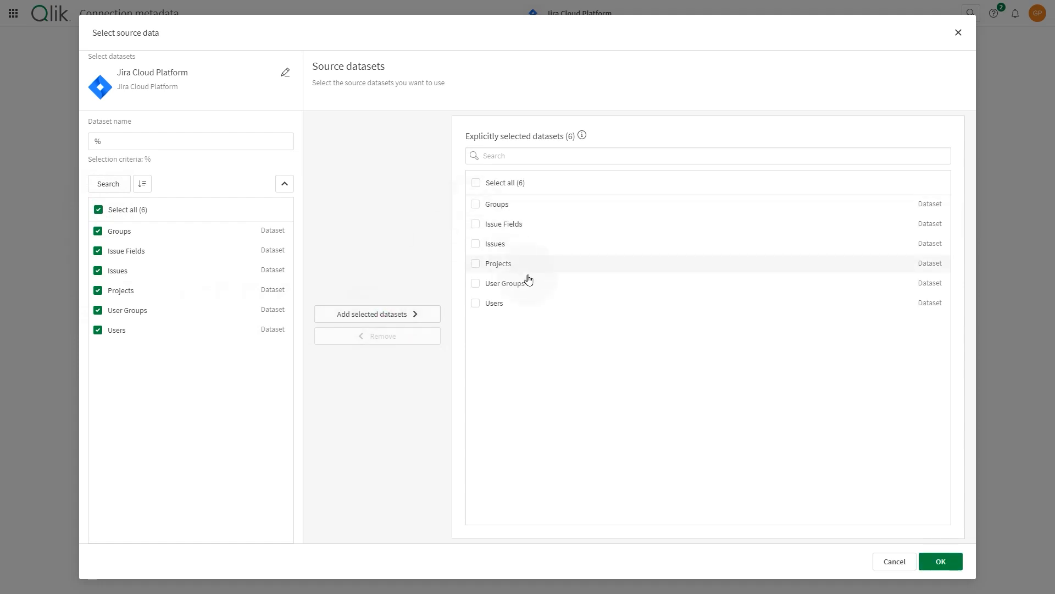
Confirm the selection and generate metadata using Full data scan, Based on data values.
left_click(940, 561)
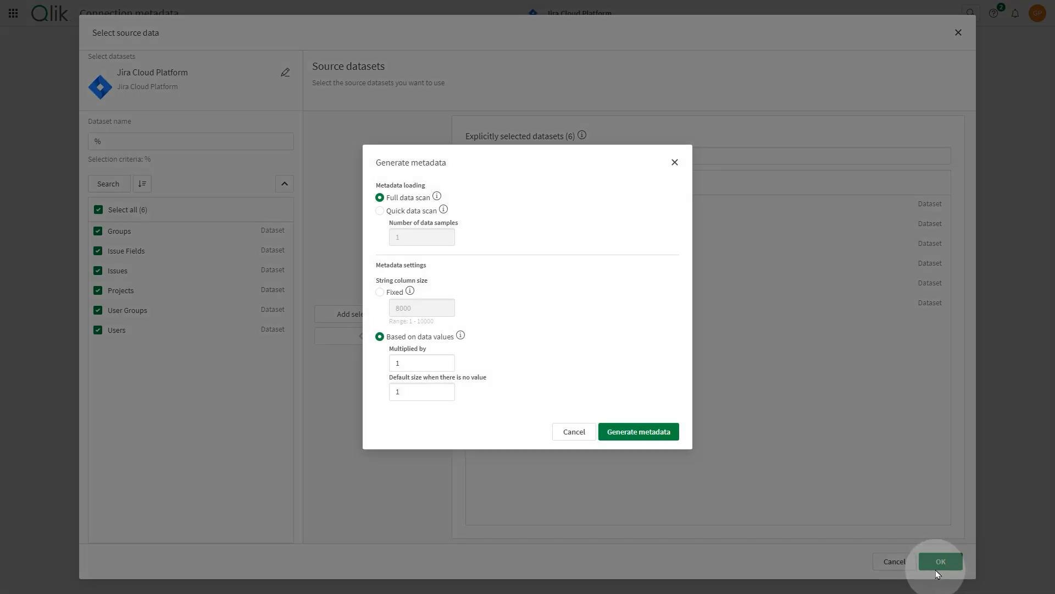
mouse_move(639, 478)
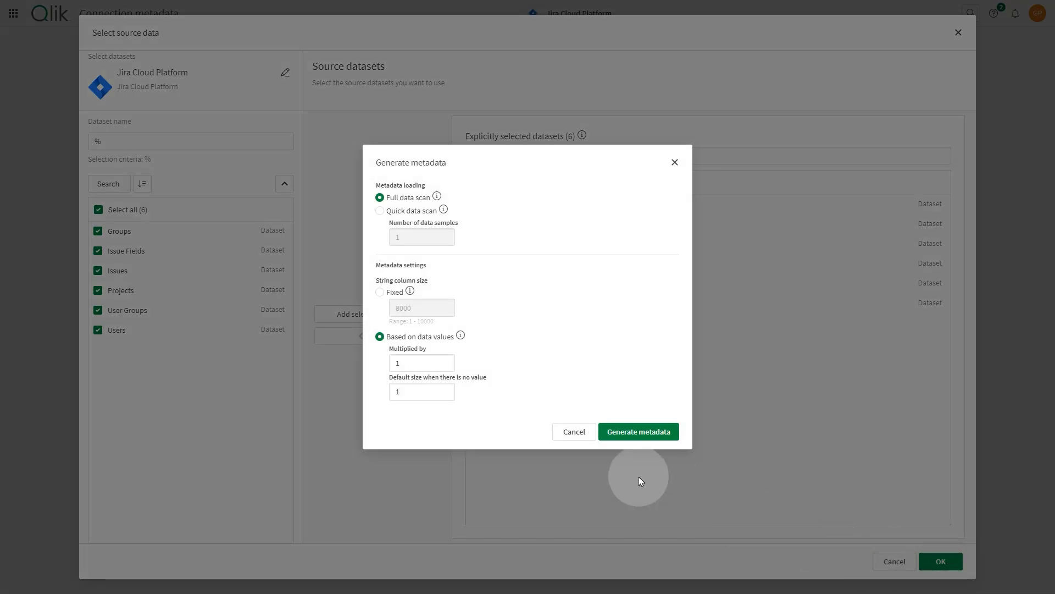
mouse_move(477, 246)
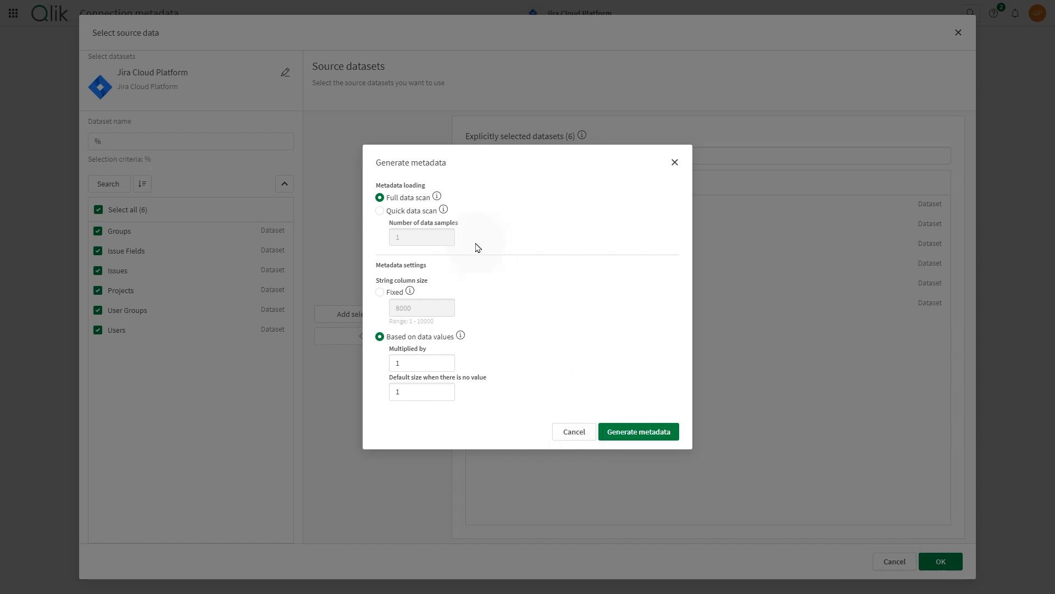
mouse_move(453, 307)
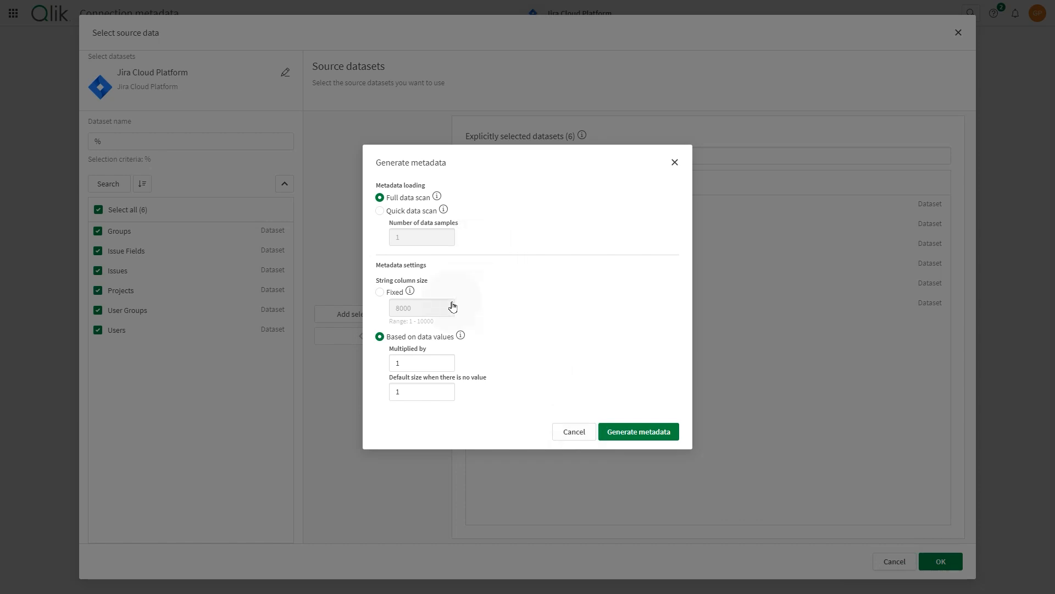
mouse_move(463, 420)
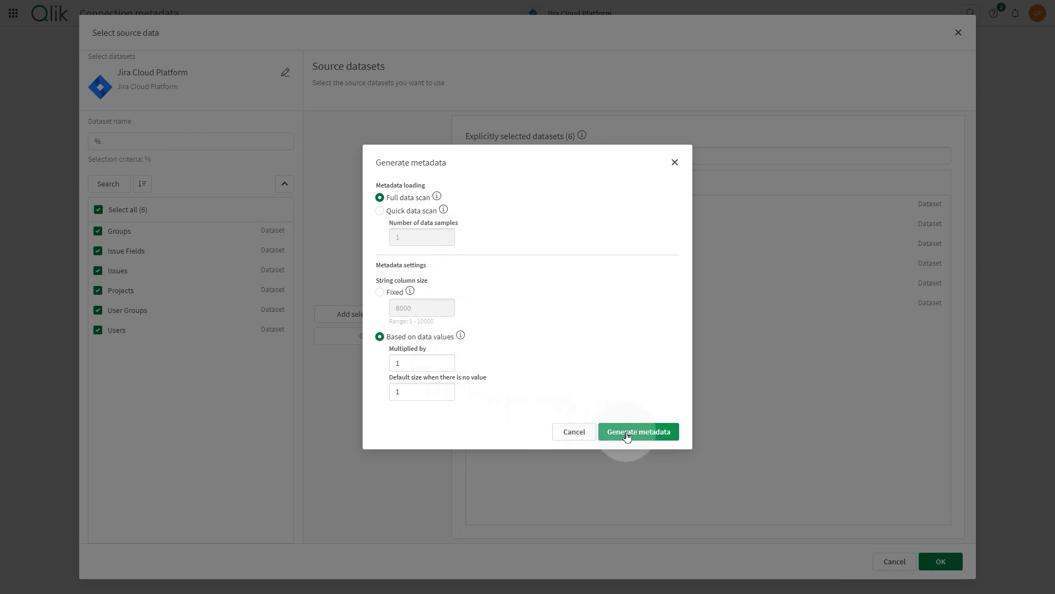
left_click(638, 431)
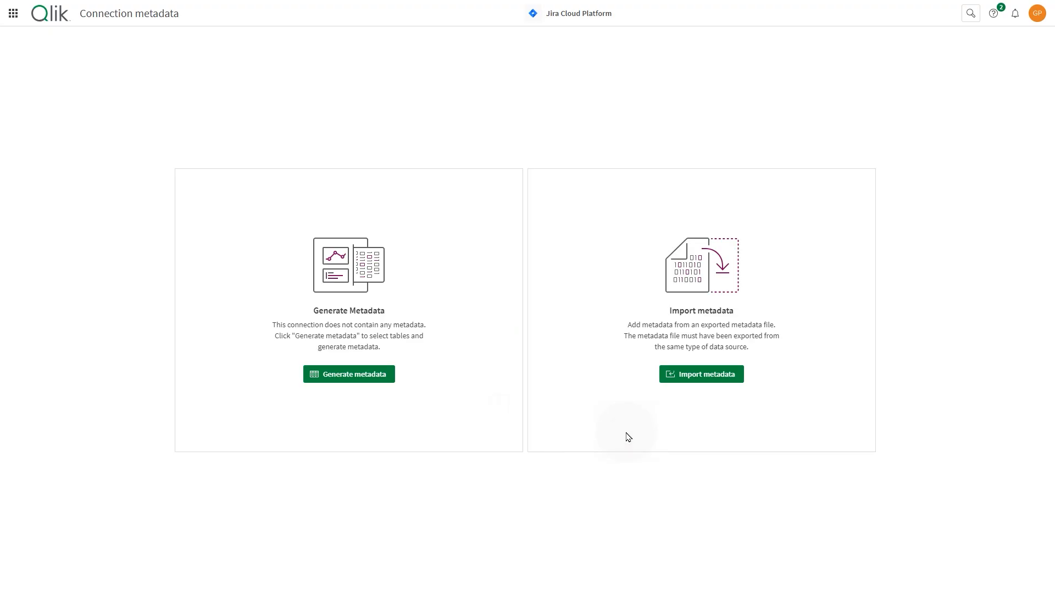
Open the groups dataset and select all its columns during generation.
left_click(349, 374)
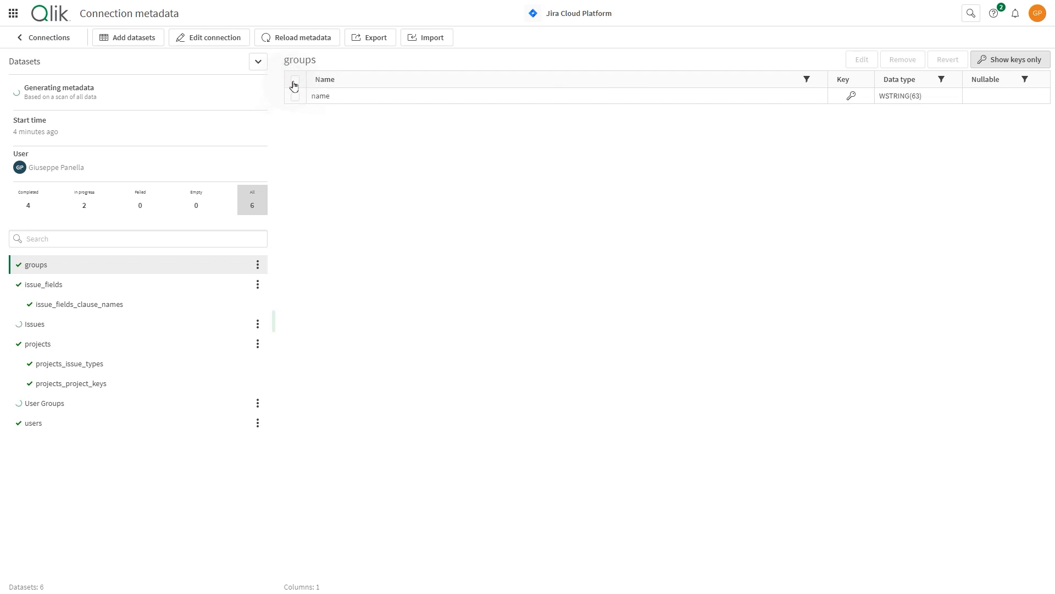
left_click(294, 79)
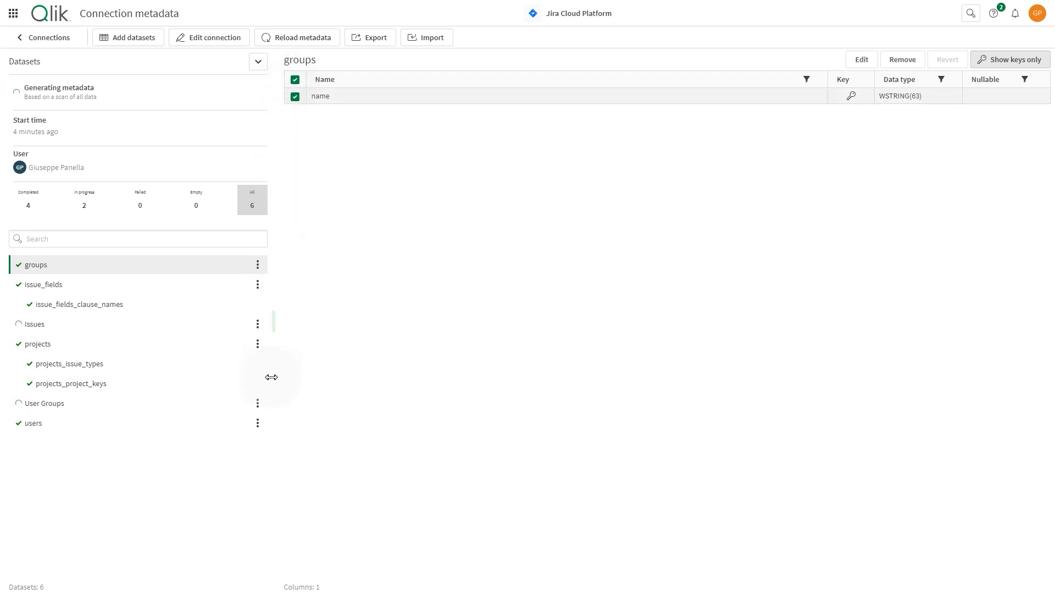
mouse_move(272, 398)
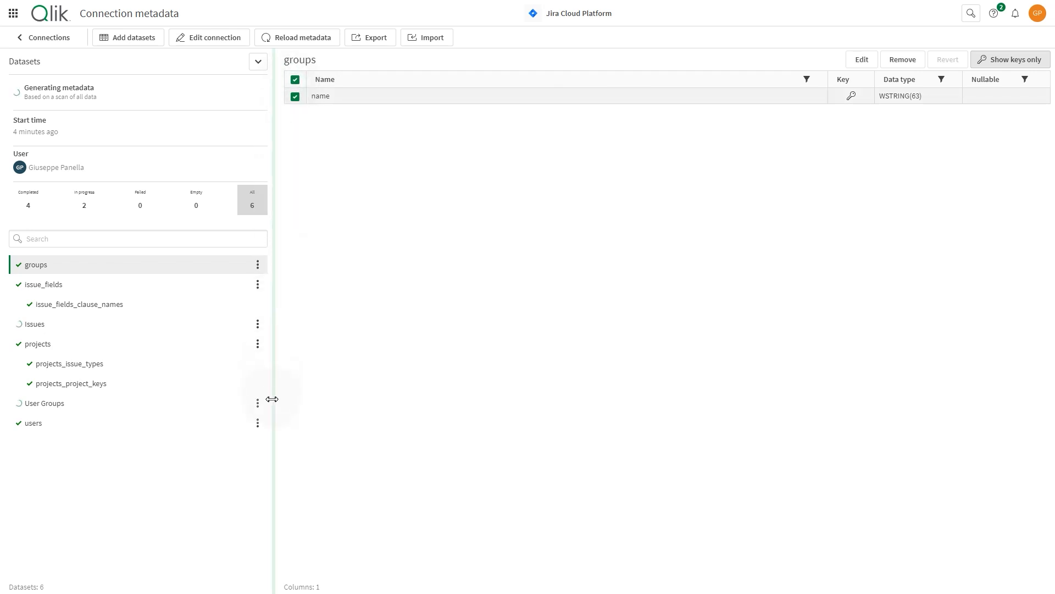